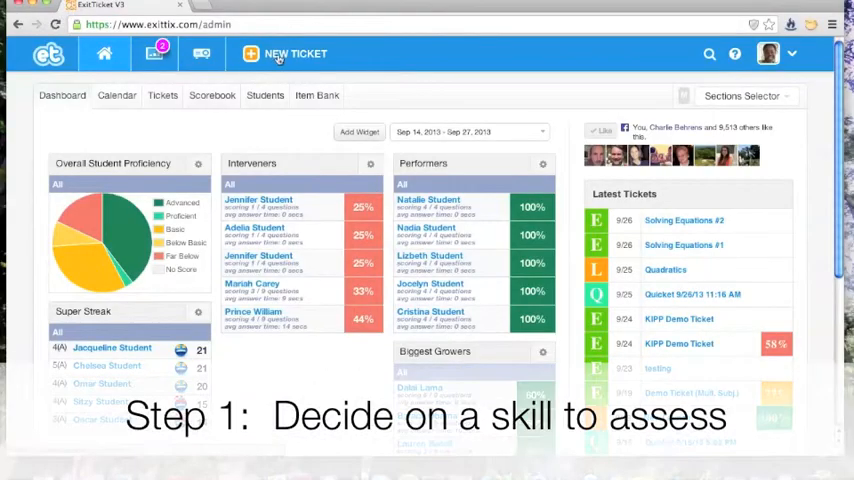
- Show the September 2013 calendar of scheduled tickets from the Tickets menu
click(294, 54)
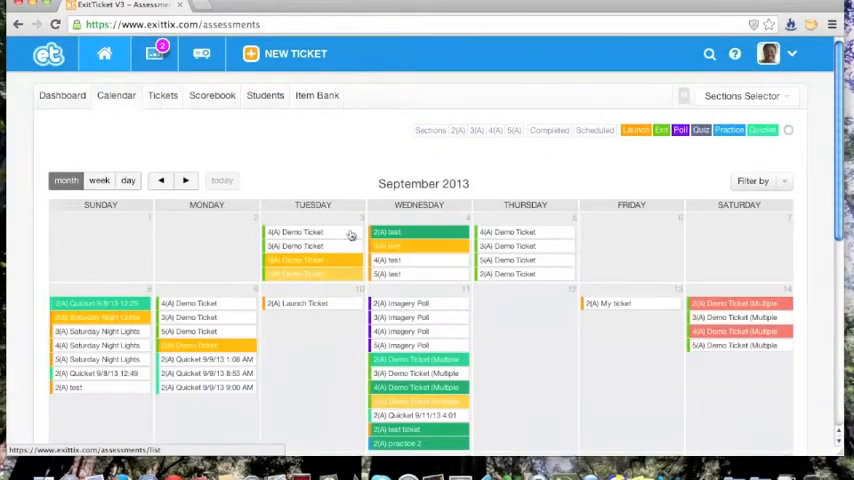
- Bring up Solving Equations #1 in the Exit Editor from its calendar entry
scroll(down, 3)
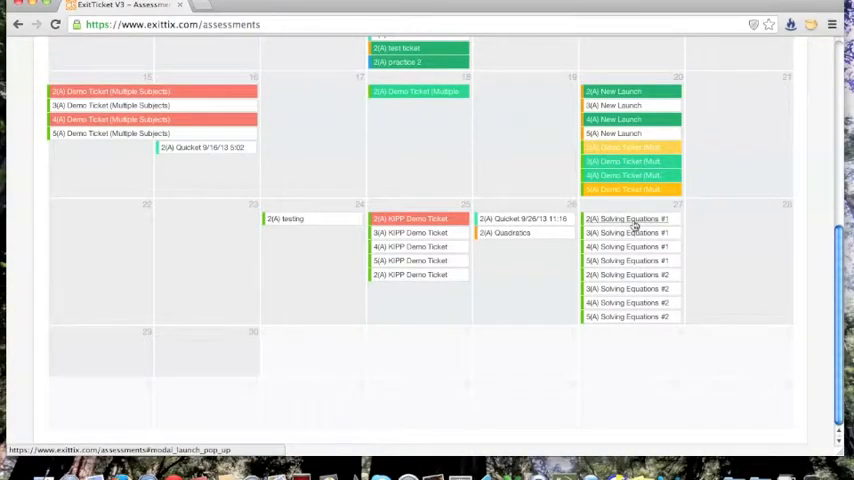
click(628, 218)
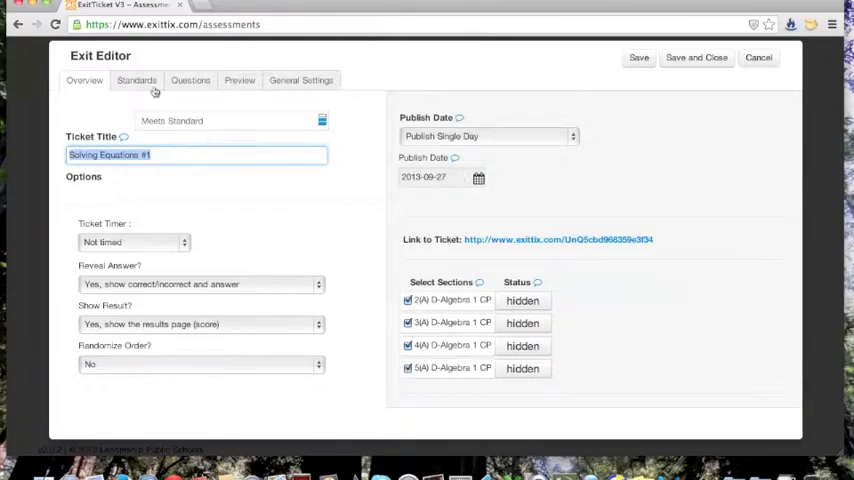
- Check the Solving Two-Step Equations target under Standards, then view the 2x − 8 = 10 question
click(136, 80)
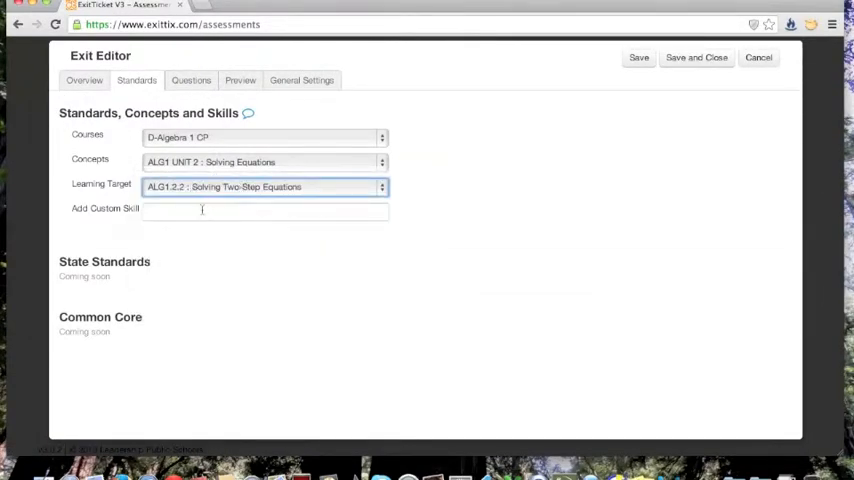
click(190, 80)
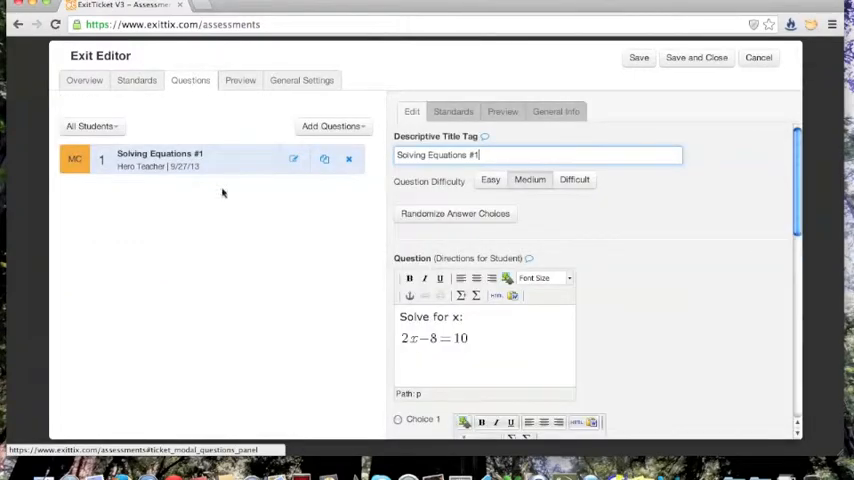
- Scroll through the answer choices x=1, x=9, x=16 and return to the calendar
scroll(down, 3)
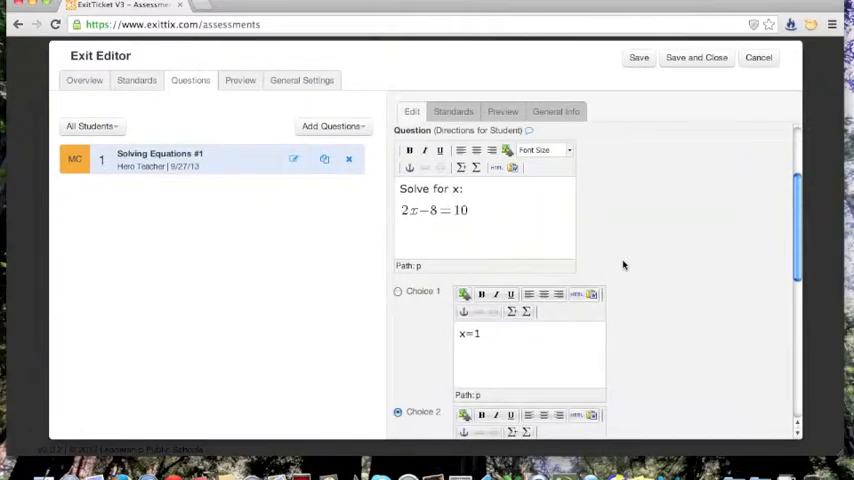
scroll(down, 3)
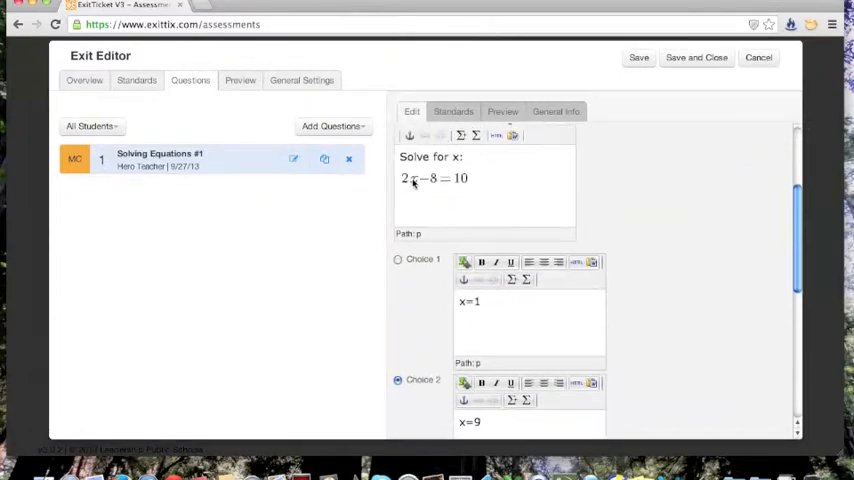
scroll(down, 3)
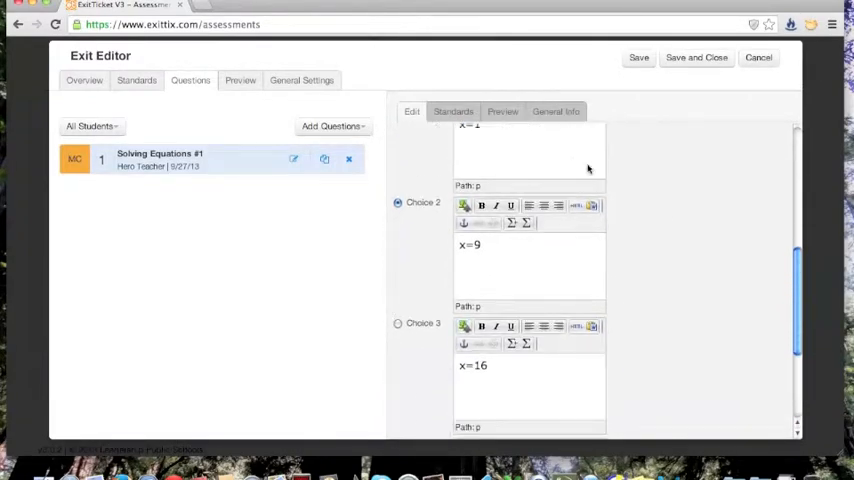
scroll(down, 3)
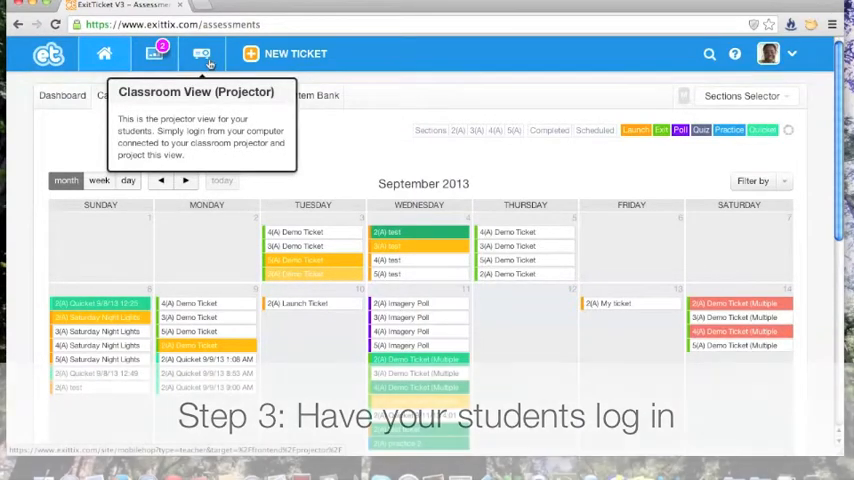
- Project the classroom view listing each section's Solving Equations tickets and class codes
click(204, 54)
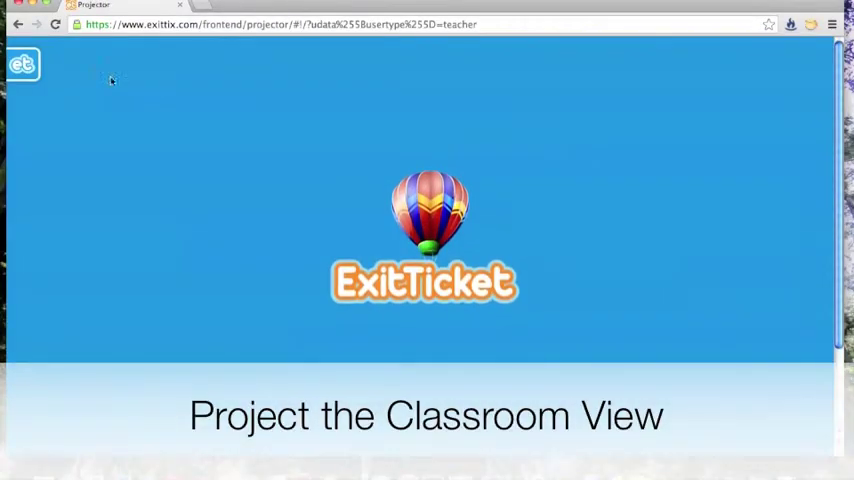
click(24, 64)
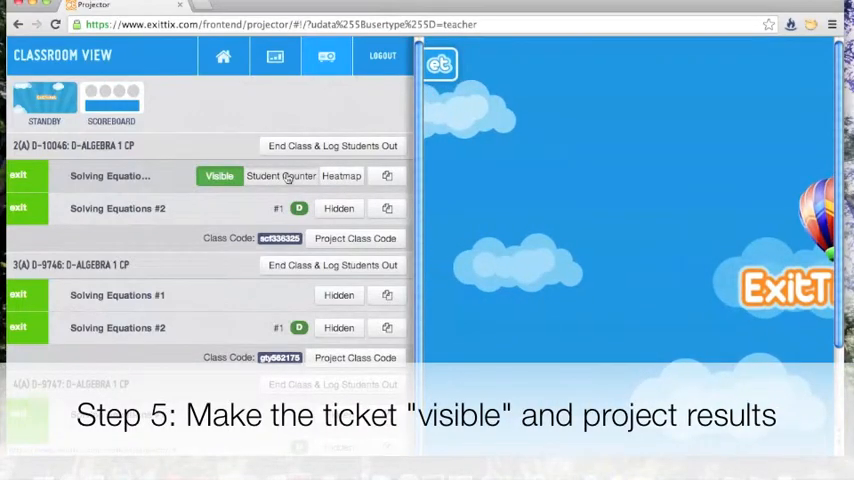
- Show the live Student Responses board of seat numbers for the visible ticket
click(280, 176)
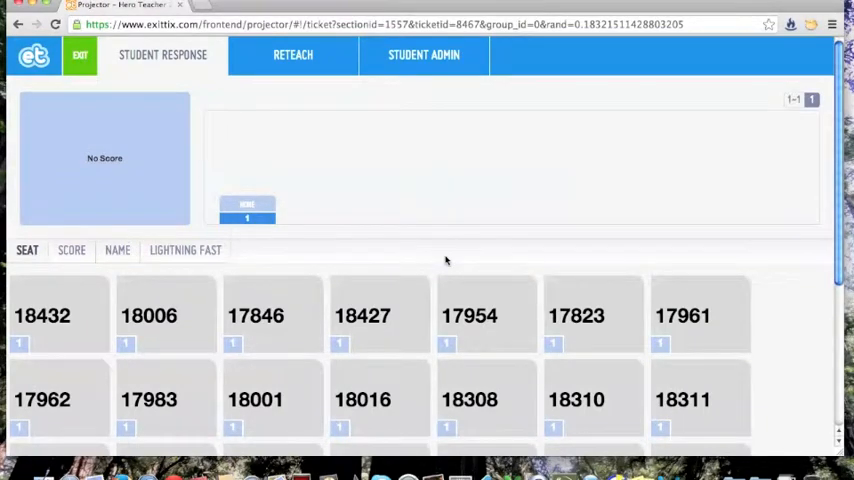
mouse_move(348, 348)
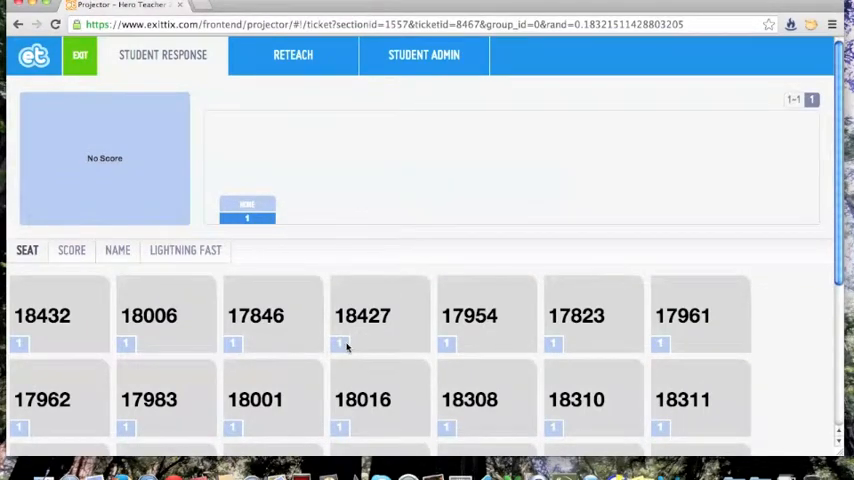
mouse_move(364, 214)
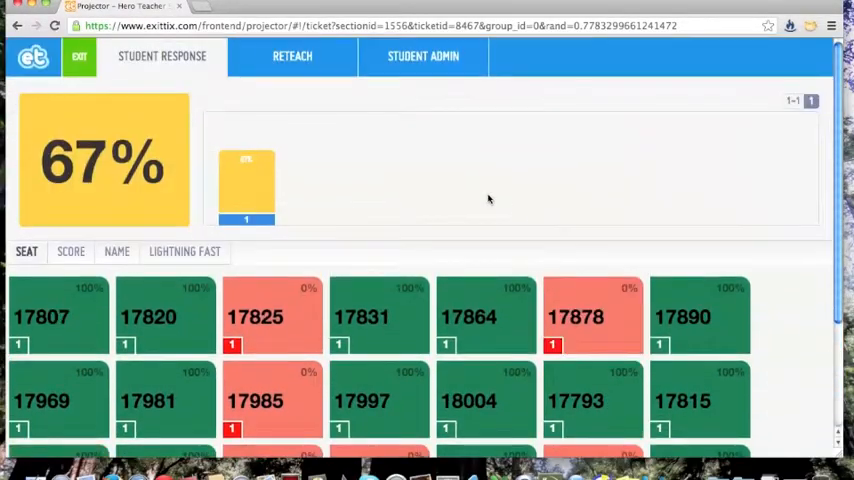
- Scroll the scored board showing 67% class score with seats at 100% or 0%
scroll(down, 3)
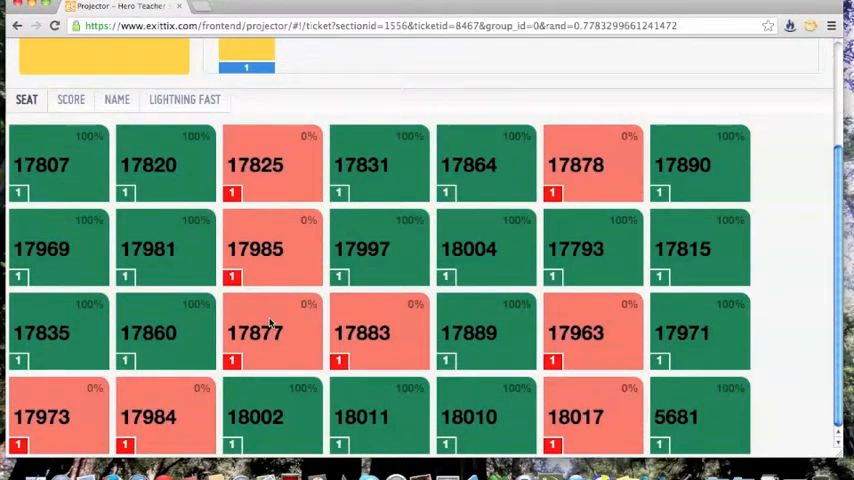
mouse_move(308, 322)
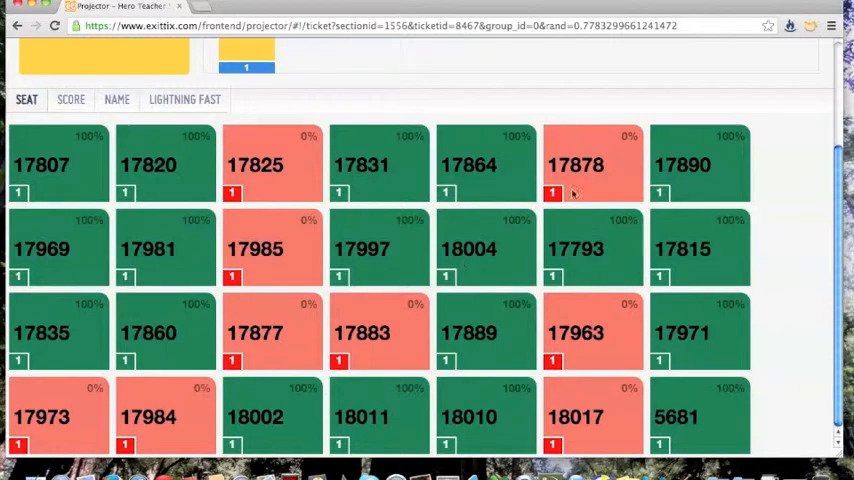
mouse_move(150, 420)
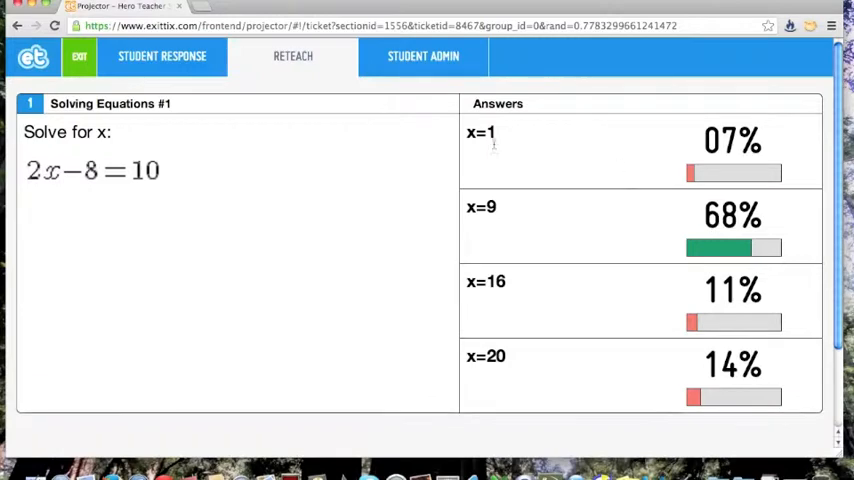
mouse_move(504, 132)
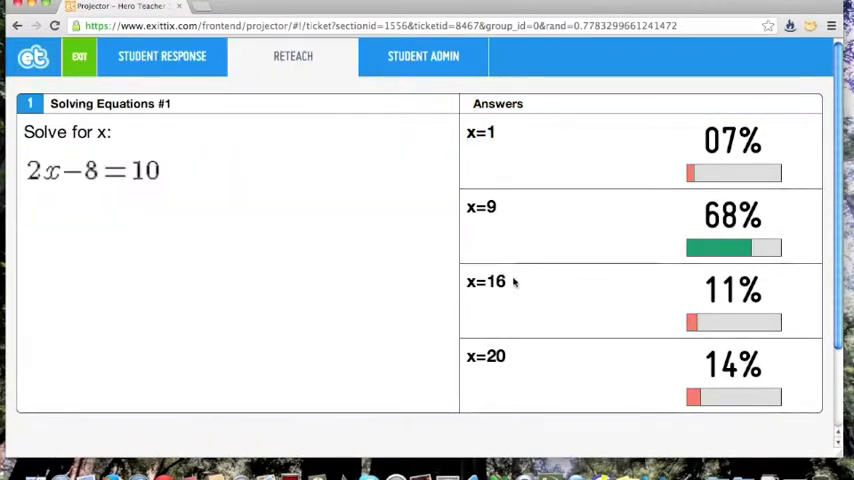
mouse_move(184, 210)
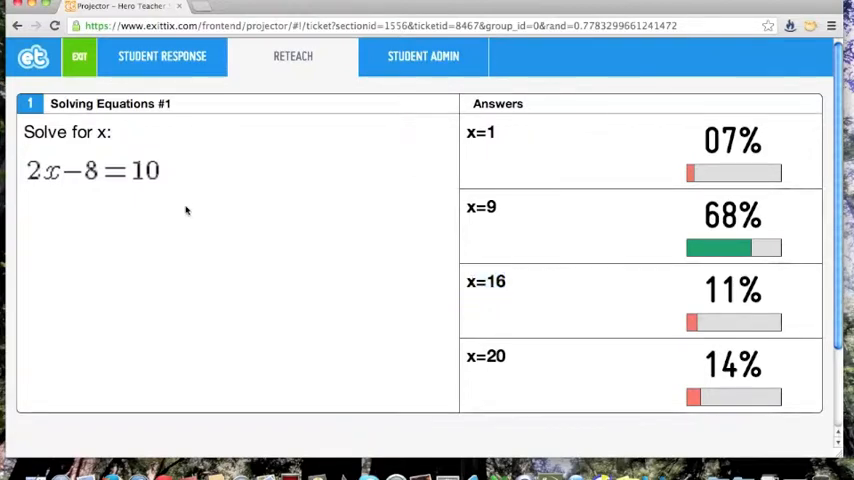
mouse_move(28, 204)
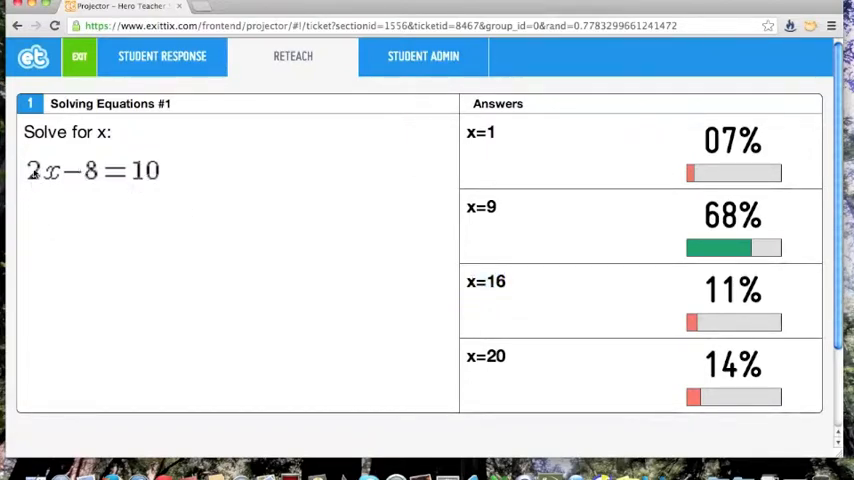
mouse_move(552, 280)
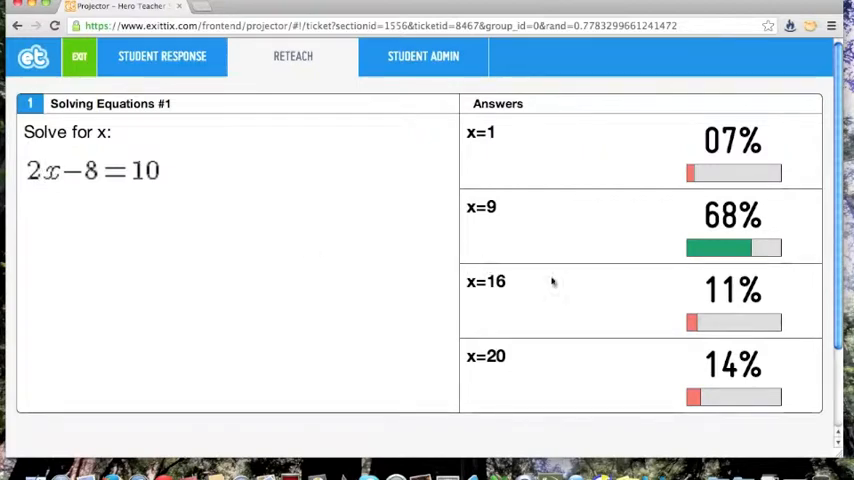
mouse_move(768, 292)
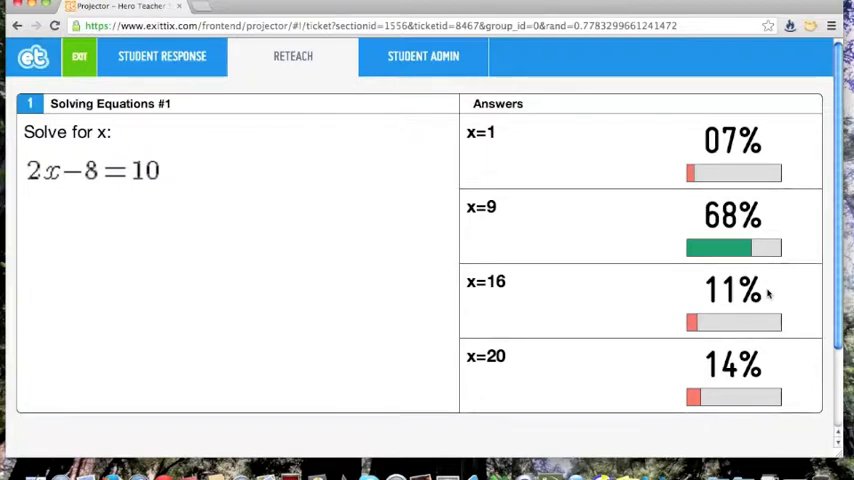
mouse_move(146, 136)
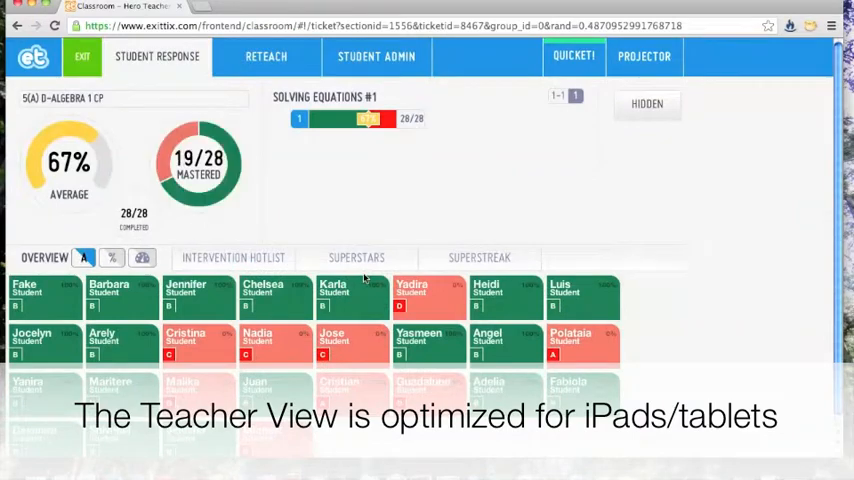
- View the Reteach grouping of students by answer choice, 19 choosing x=9
scroll(down, 3)
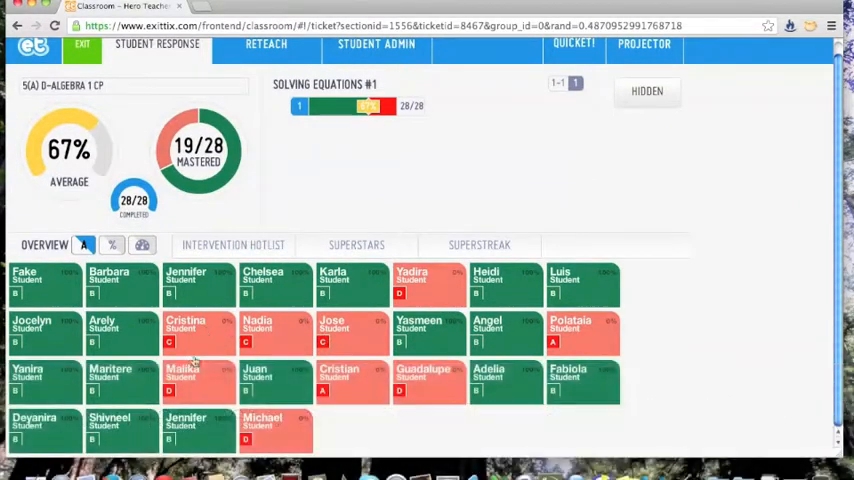
mouse_move(336, 188)
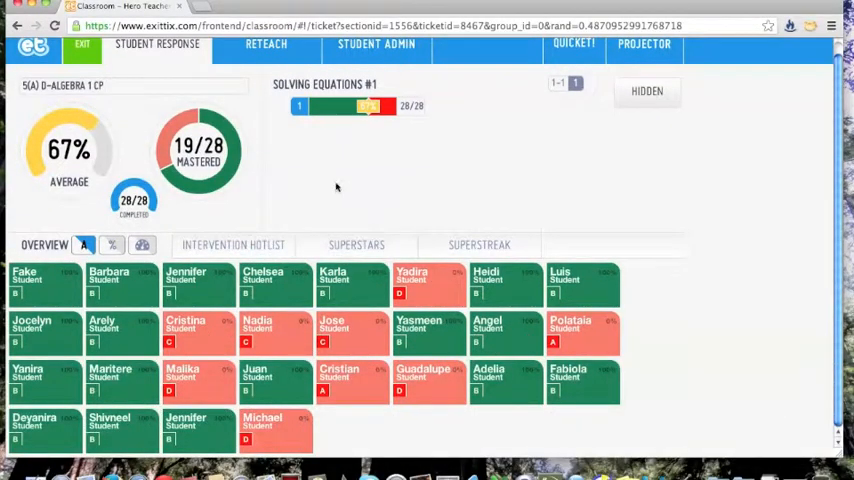
click(268, 48)
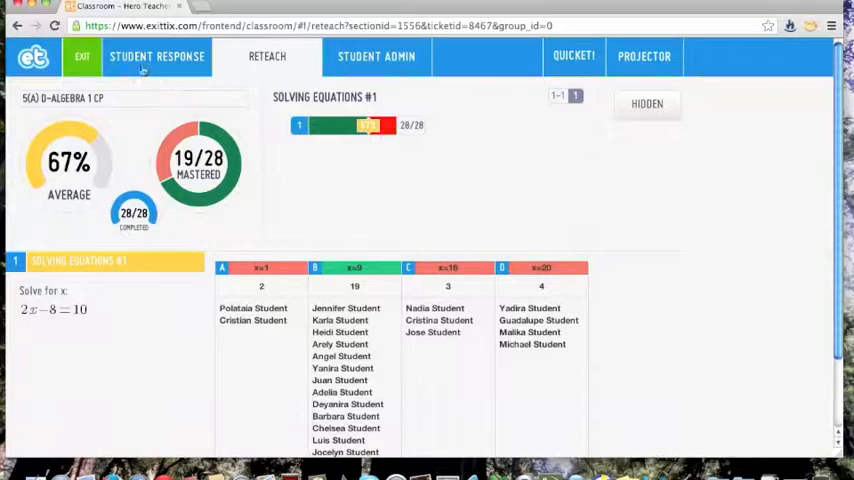
- Review Jose Student's individual answer from the response board, then switch to the Projector page
click(156, 56)
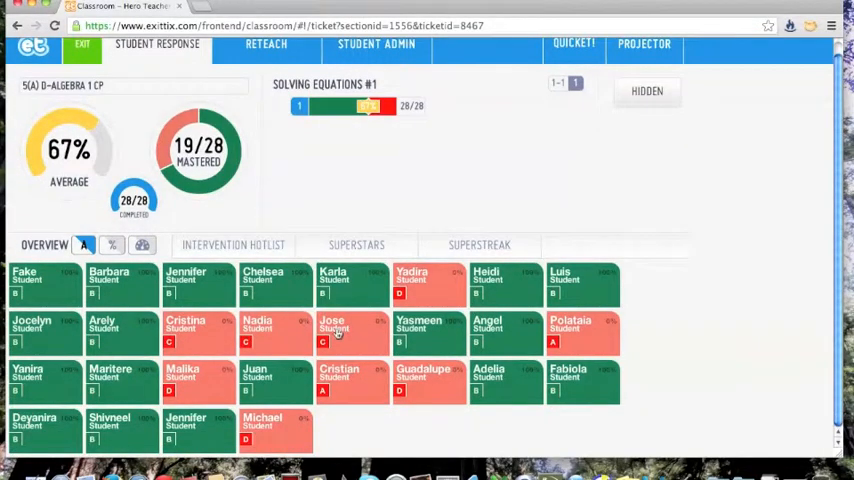
click(332, 332)
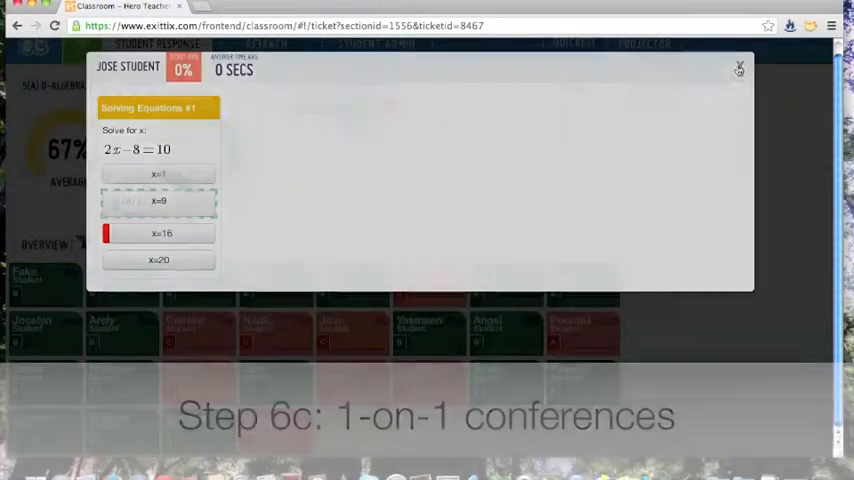
click(740, 68)
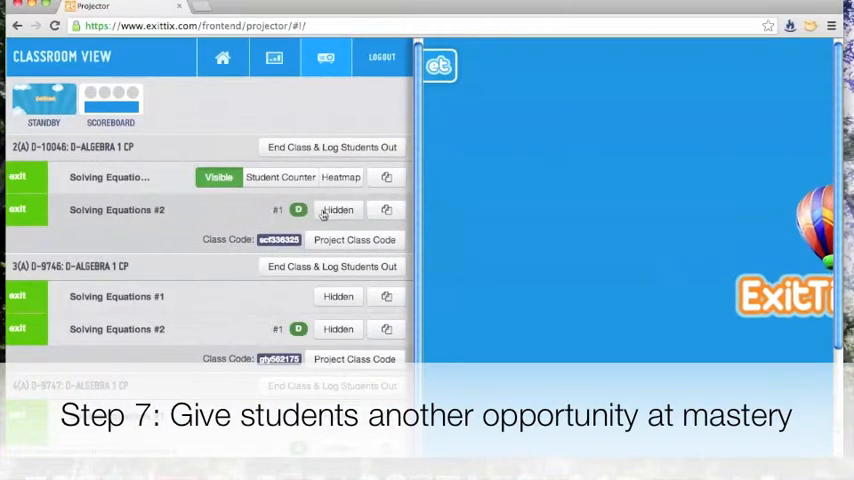
- View Solving Equations #2 live results, 92% class score with 93% choosing x=3
click(338, 210)
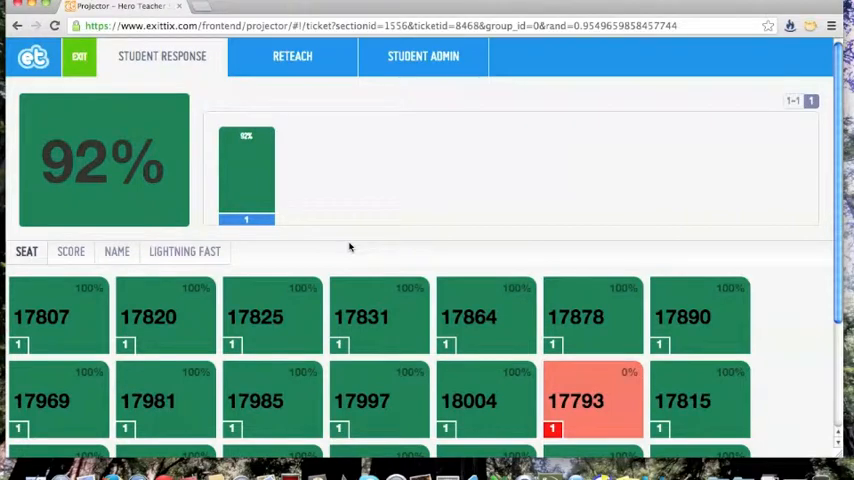
scroll(down, 3)
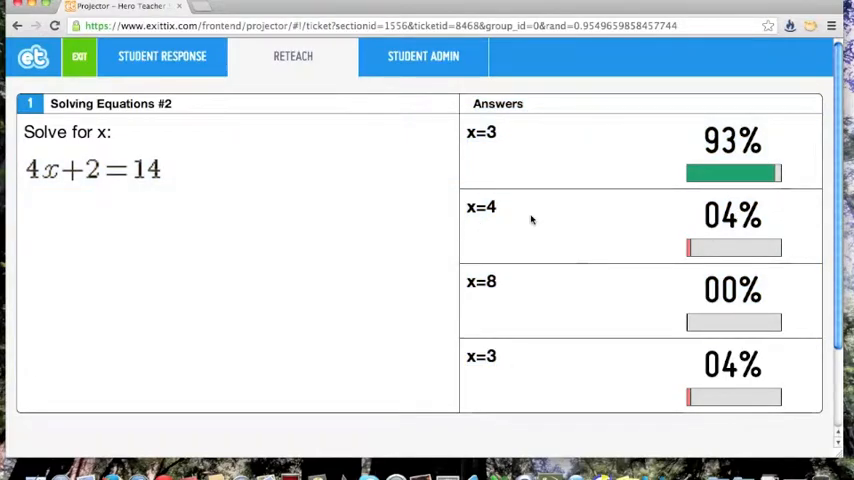
mouse_move(784, 150)
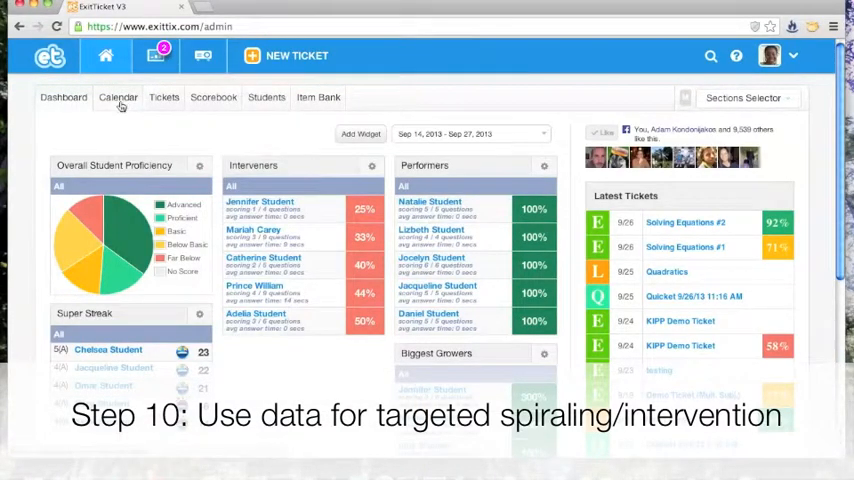
- Export the Solving Equations #2 scores (92% by student name), then close back to the September 2013 calendar
click(118, 98)
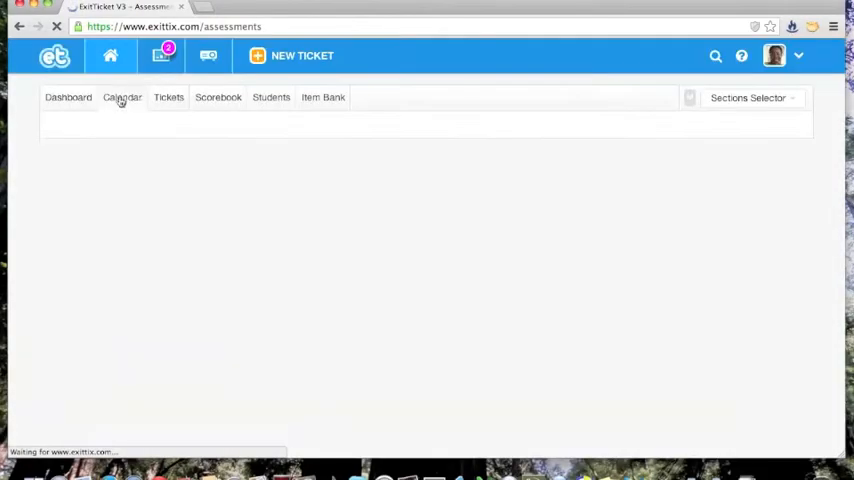
click(122, 96)
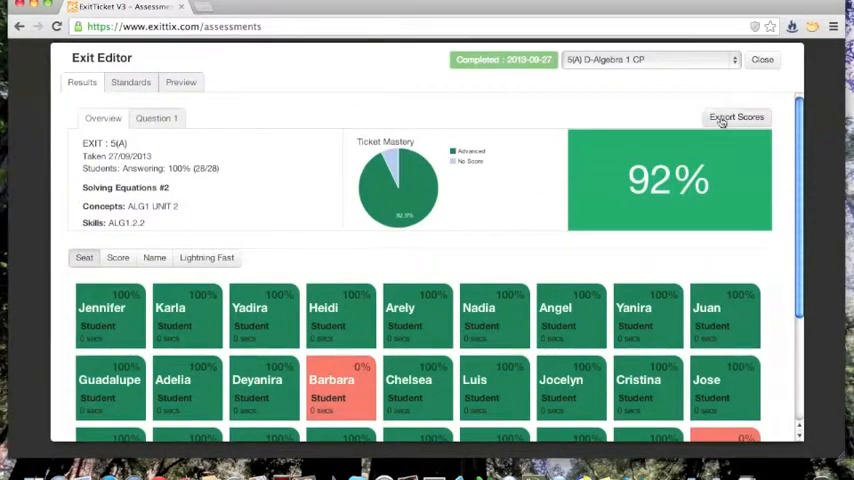
click(736, 116)
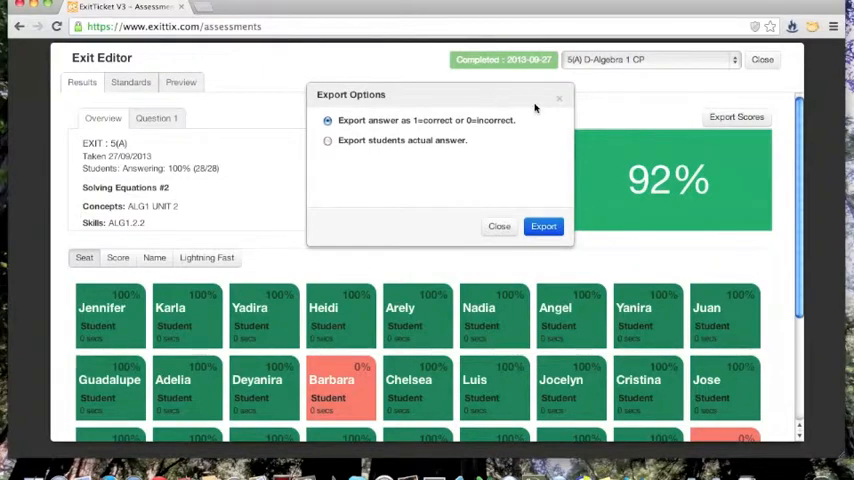
mouse_move(556, 100)
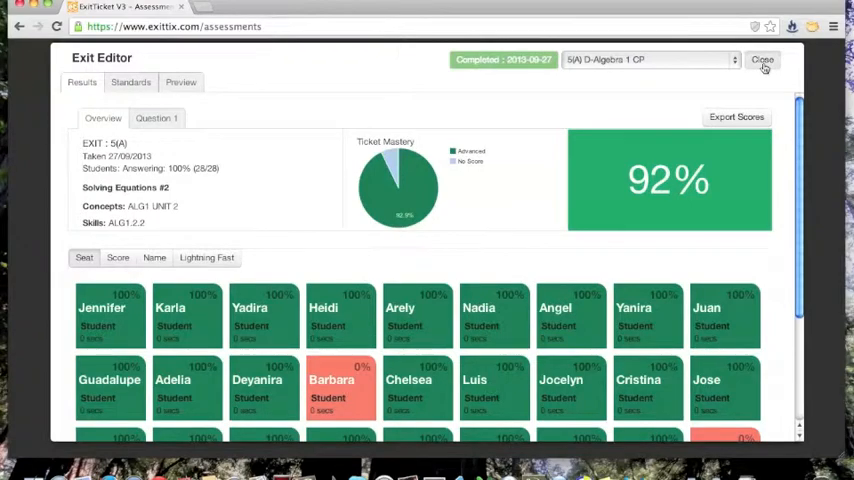
click(770, 60)
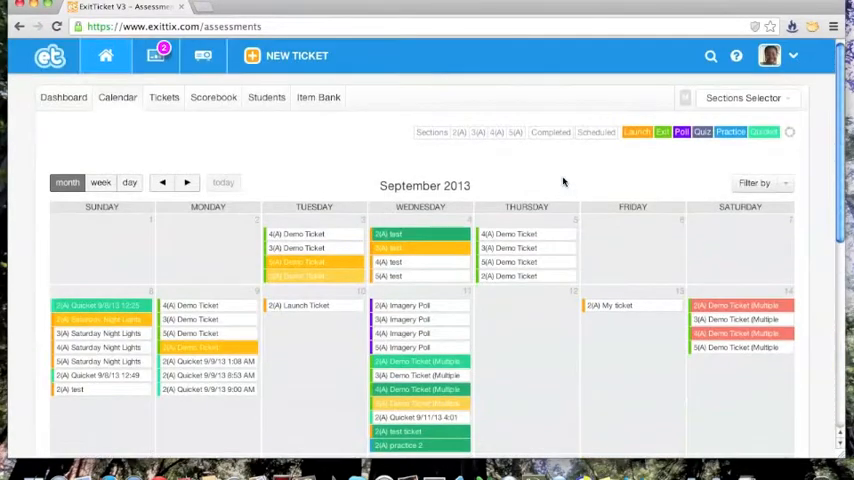
- Show the Algebra 1 Scorebook in Concept/Skills view with each student's average and per-skill scores
click(212, 96)
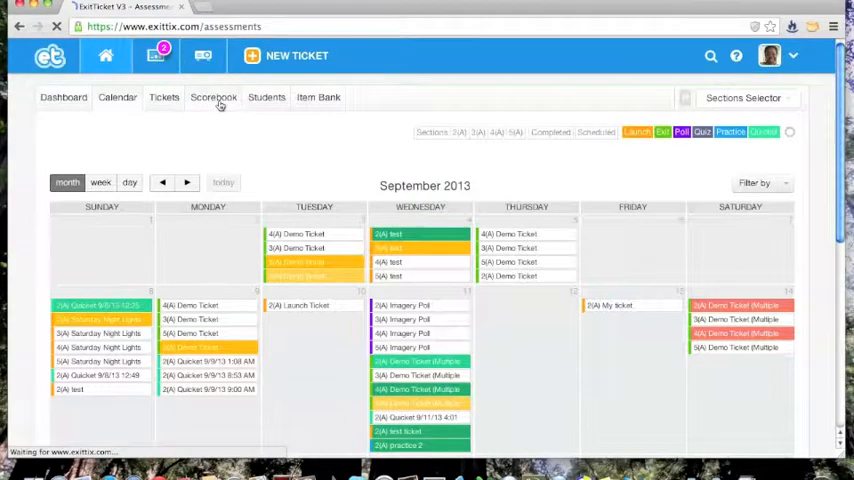
click(212, 96)
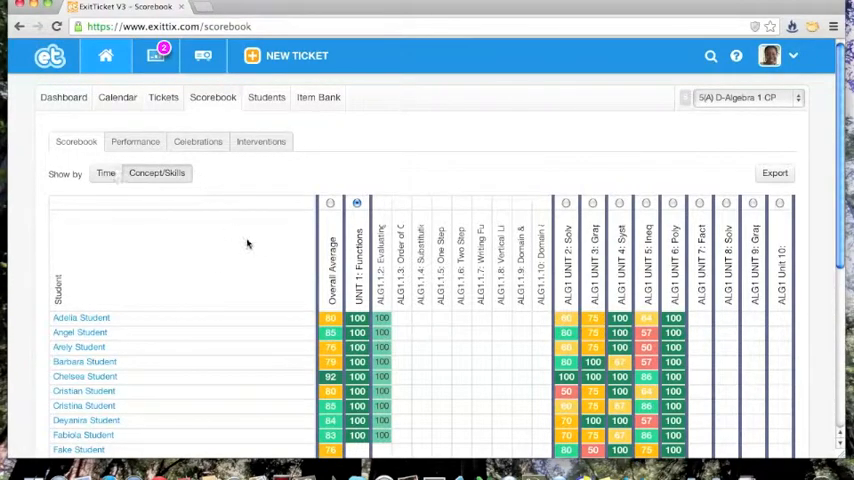
scroll(down, 3)
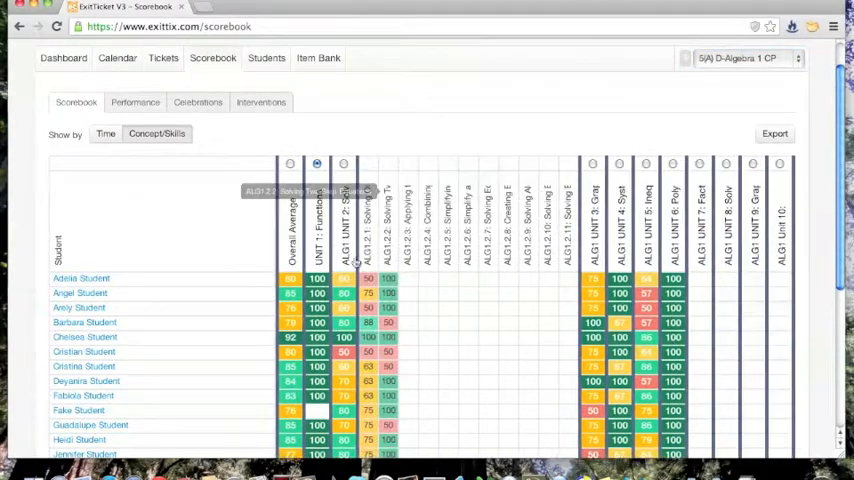
mouse_move(390, 304)
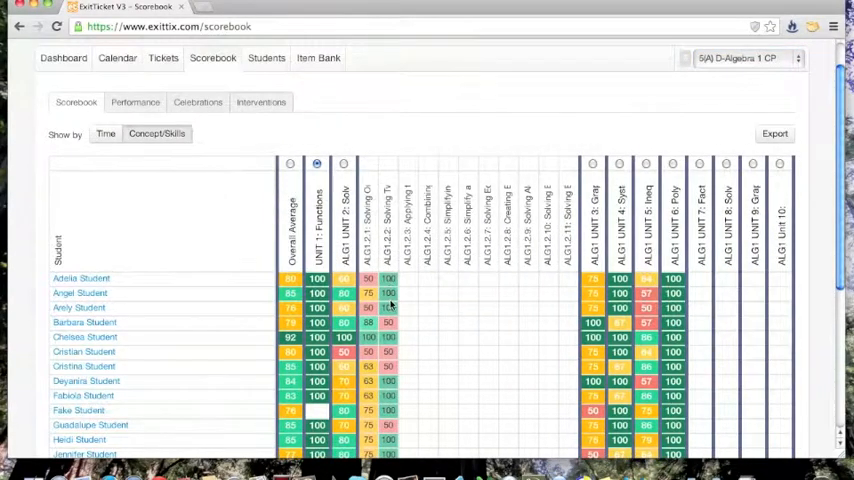
scroll(down, 3)
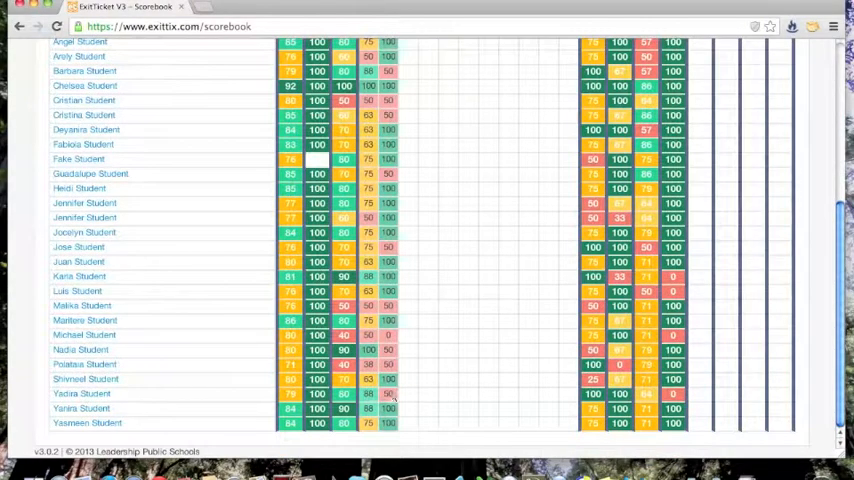
scroll(up, 3)
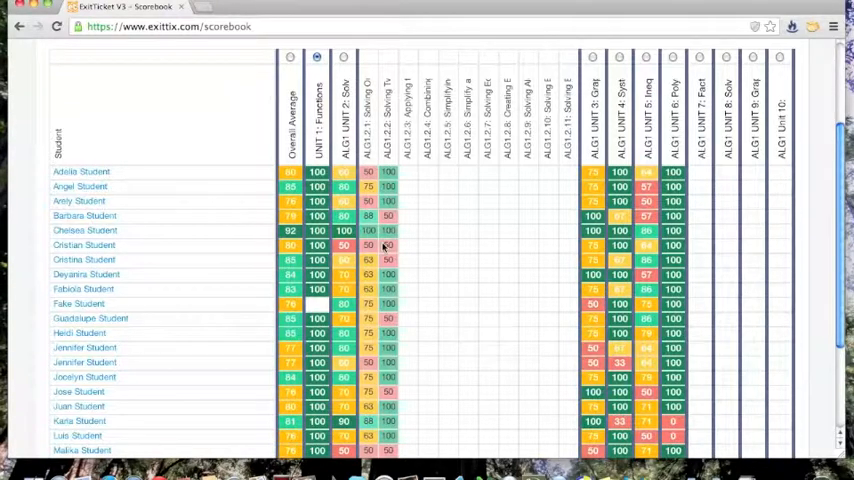
mouse_move(398, 248)
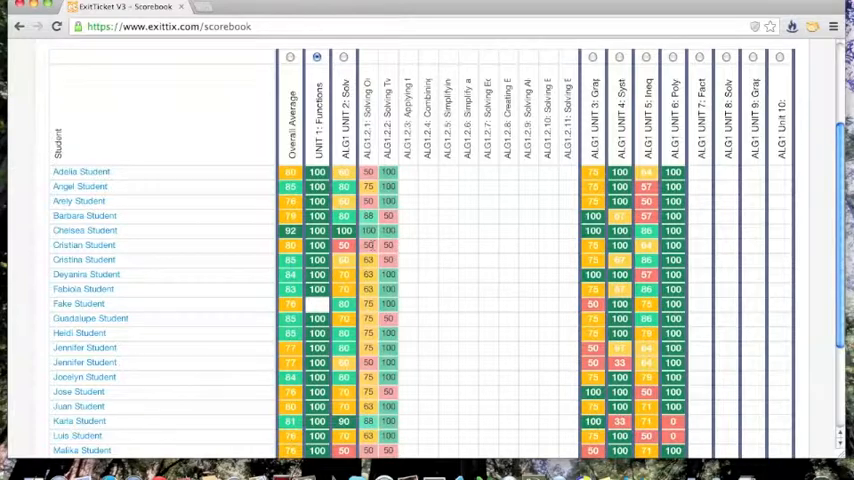
scroll(down, 3)
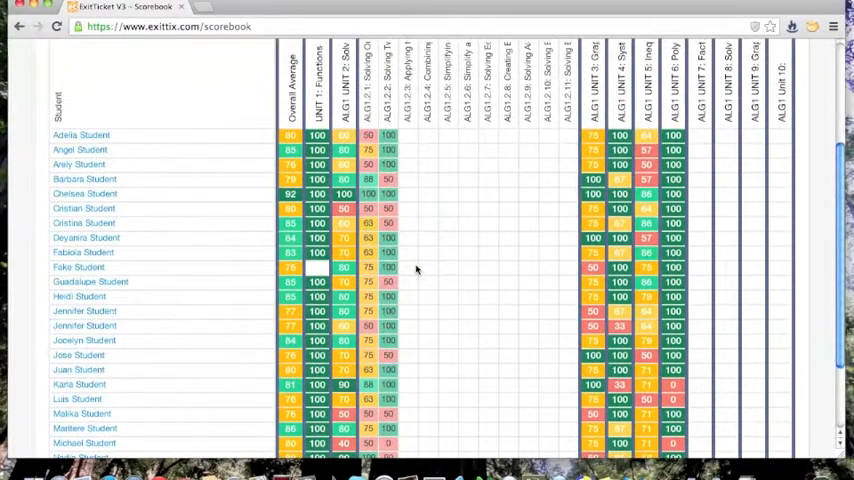
scroll(down, 3)
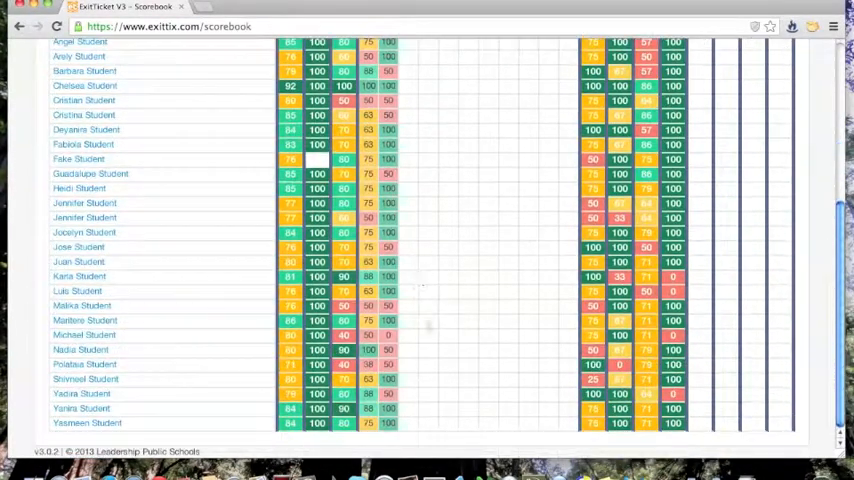